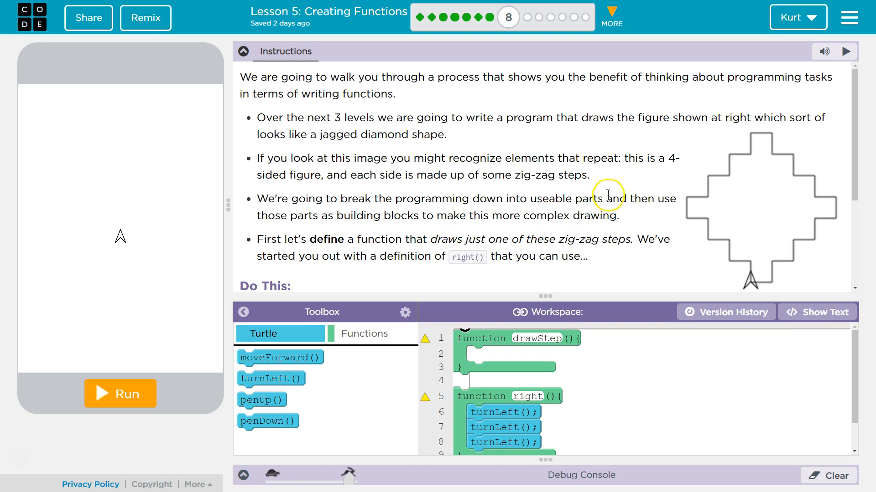
pyautogui.moveTo(743, 228)
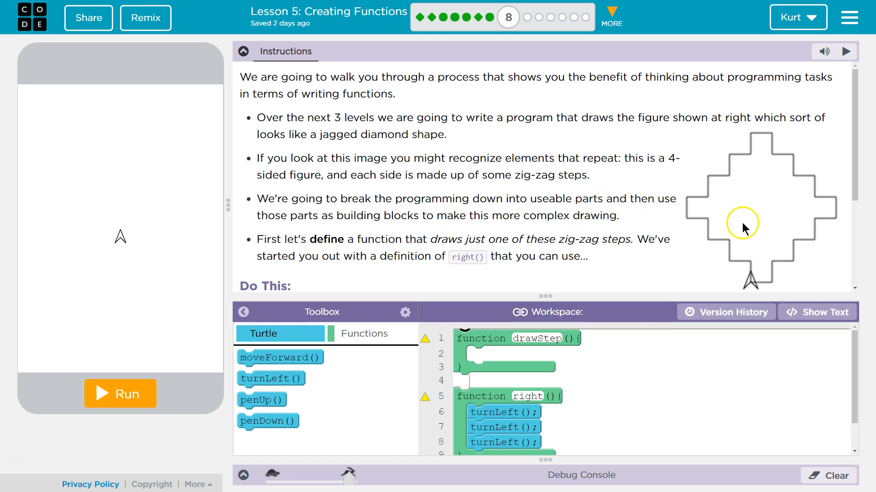
pyautogui.moveTo(717, 228)
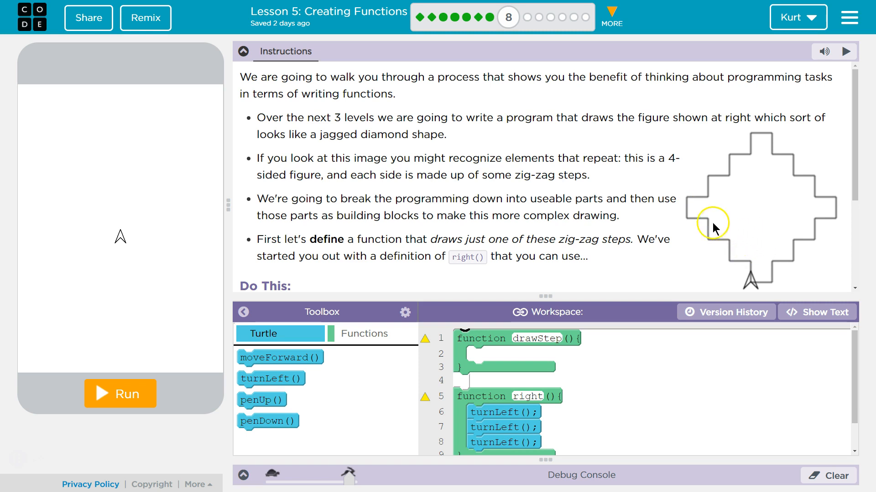
pyautogui.moveTo(781, 139)
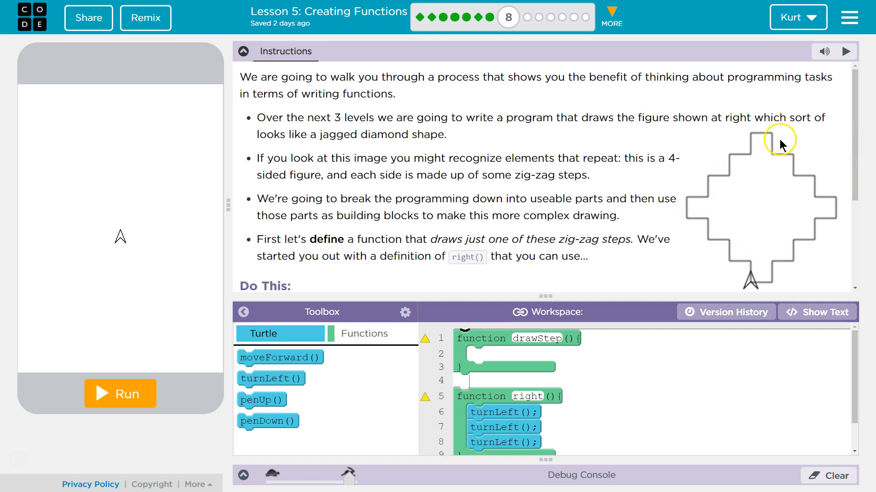
pyautogui.moveTo(375, 203)
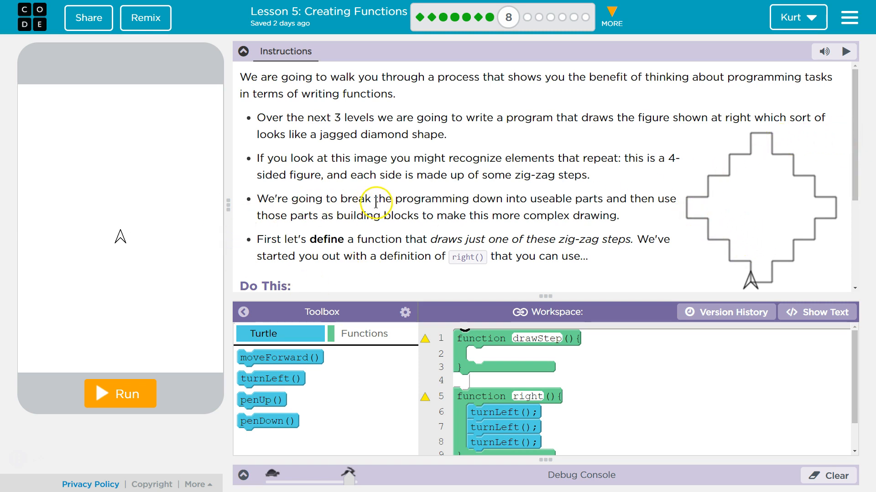
pyautogui.moveTo(587, 234)
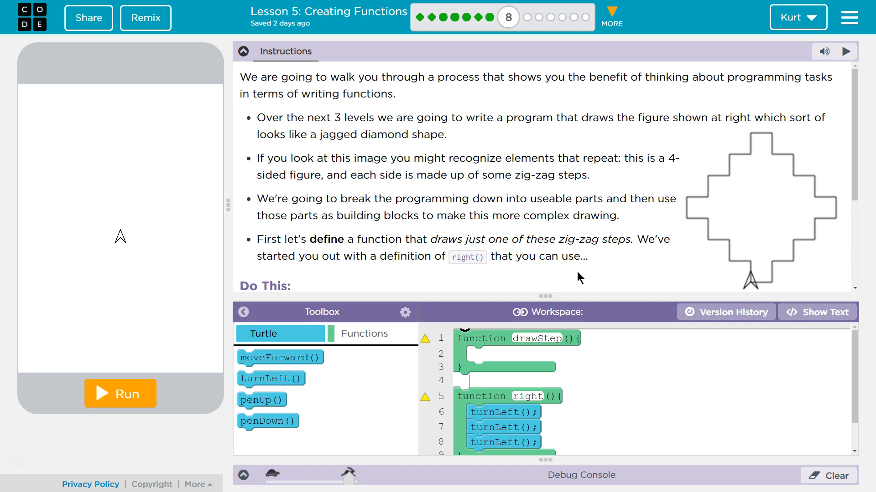
pyautogui.moveTo(585, 279)
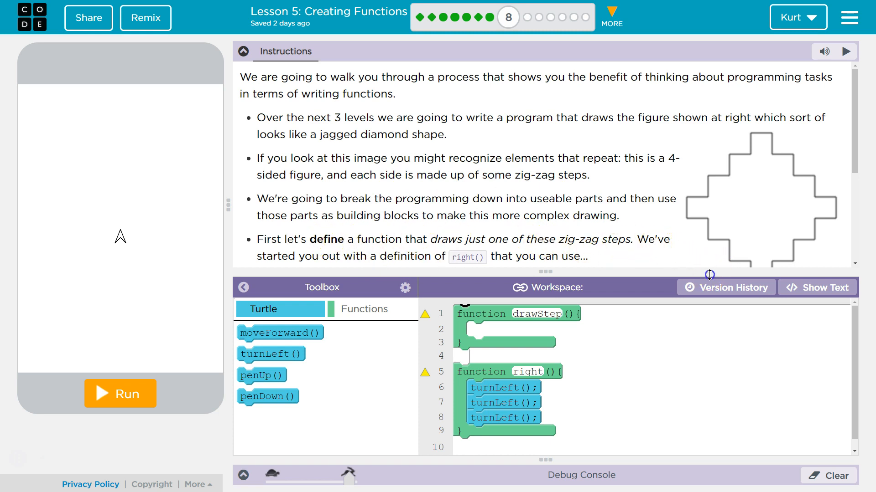
# - Run the unchanged starter program to see the turtle draw nothing yet
pyautogui.click(120, 394)
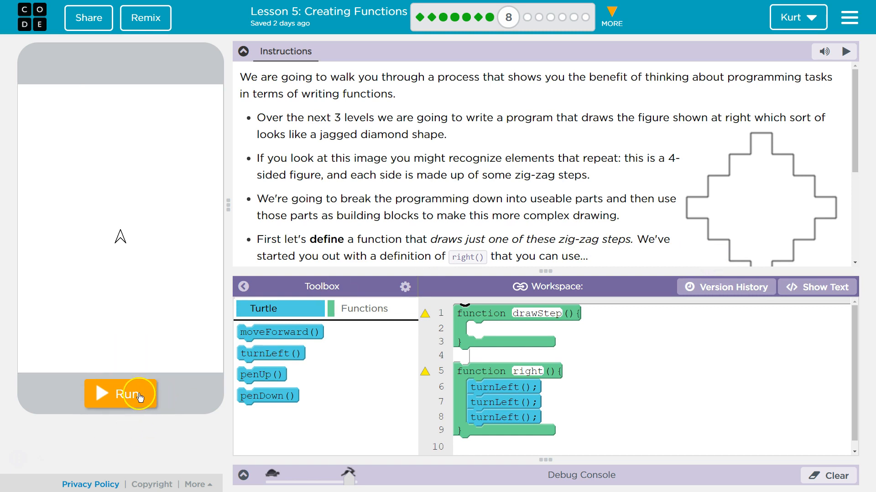
pyautogui.click(121, 394)
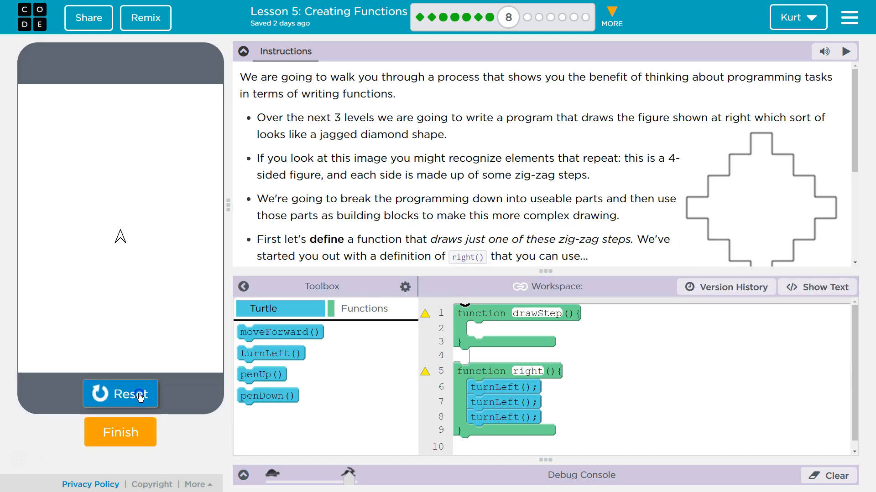
pyautogui.moveTo(512, 278)
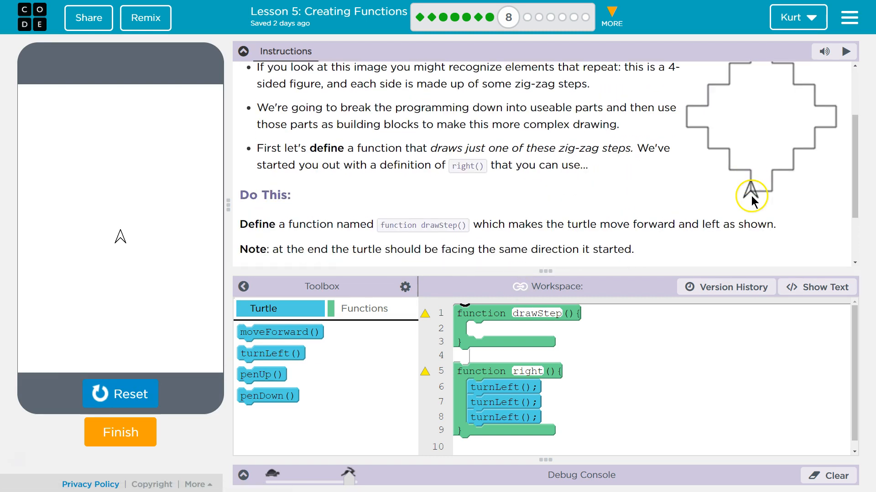
pyautogui.moveTo(754, 192)
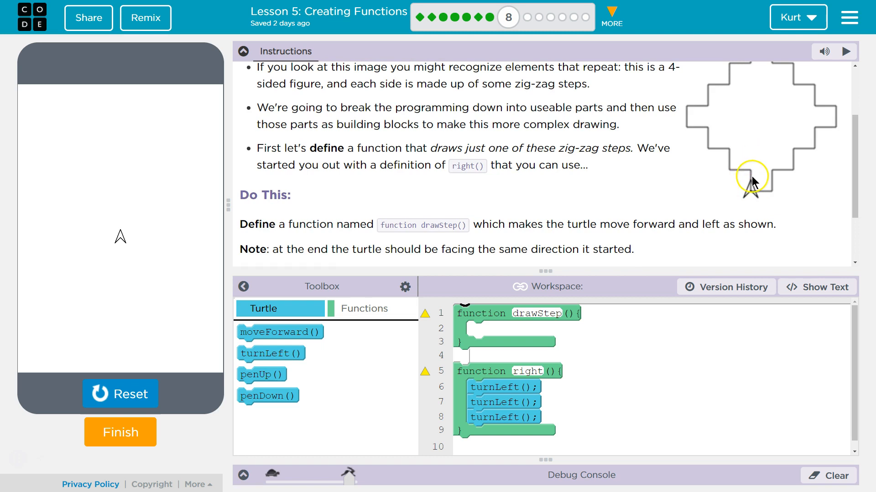
pyautogui.moveTo(755, 193)
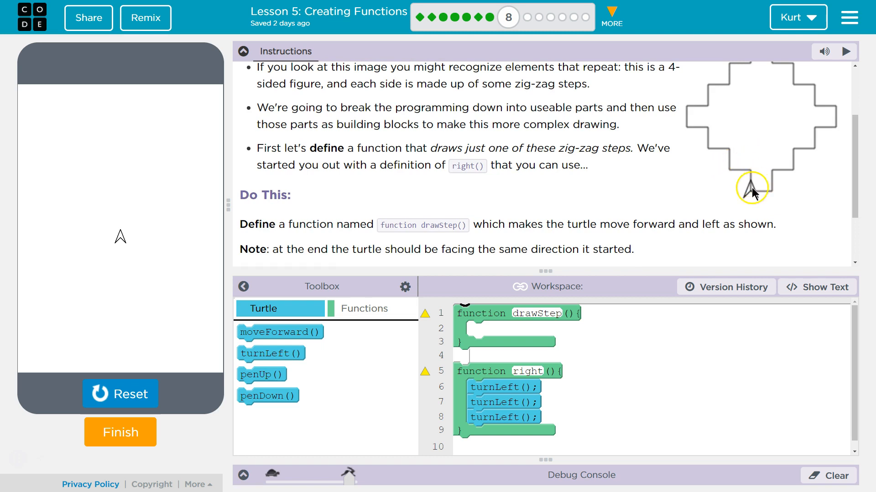
pyautogui.moveTo(711, 155)
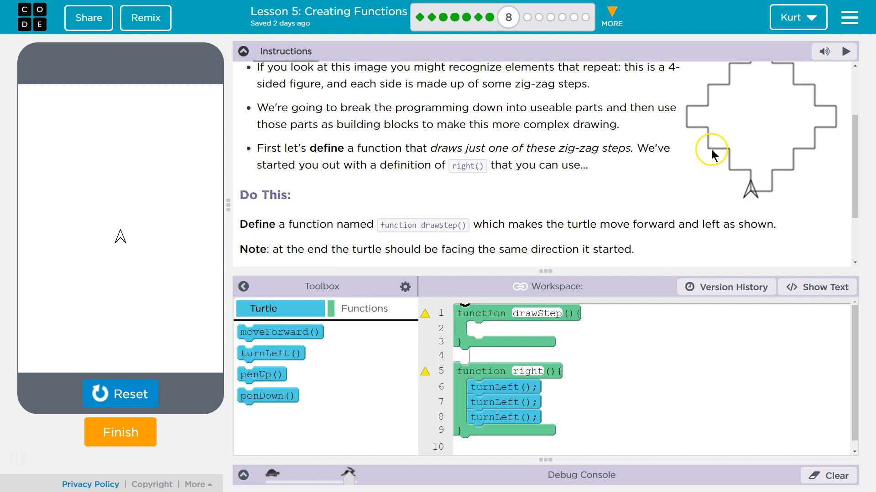
pyautogui.moveTo(472, 263)
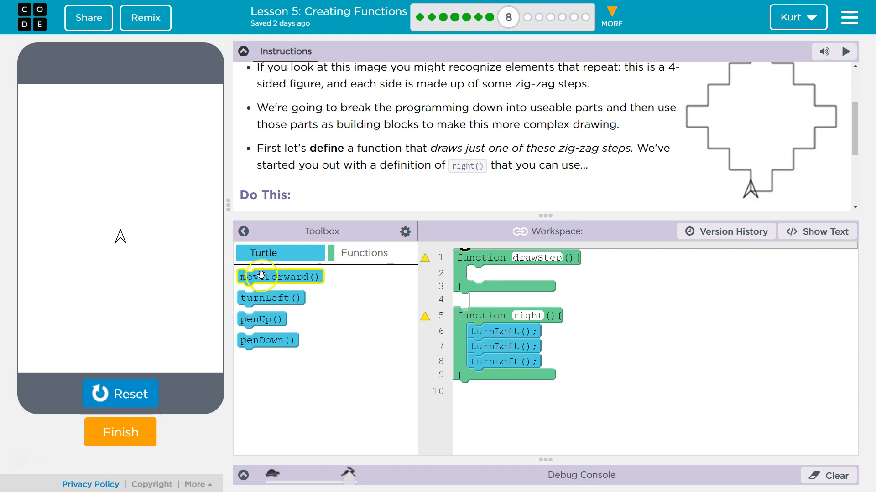
# - Fill drawStep with a moveForward command followed by a function call named right
pyautogui.moveTo(280, 276); pyautogui.dragTo(533, 285)
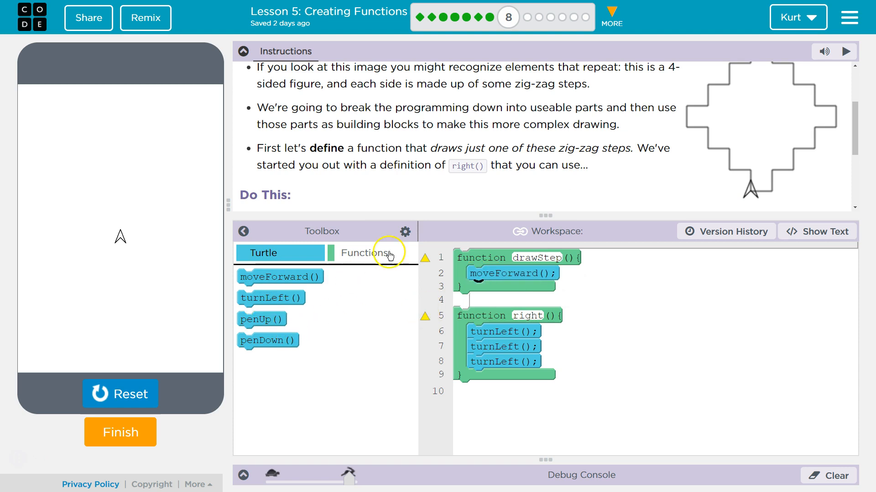
pyautogui.click(364, 253)
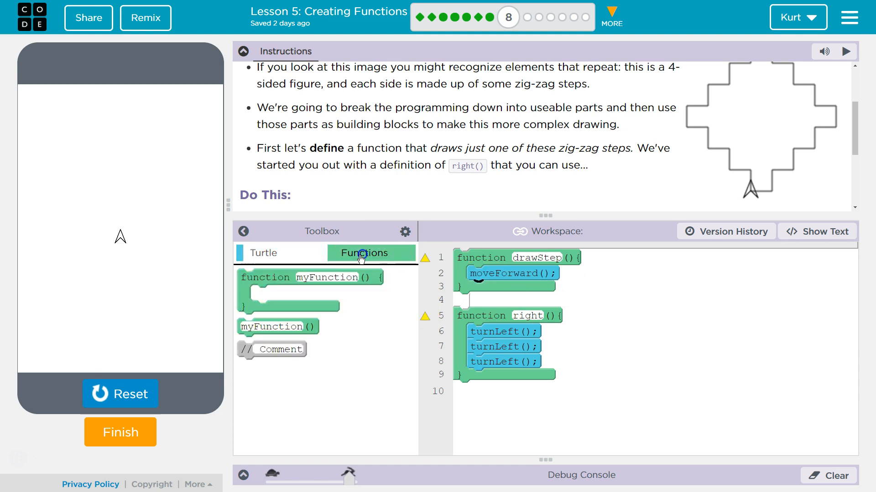
pyautogui.moveTo(278, 326); pyautogui.dragTo(502, 291)
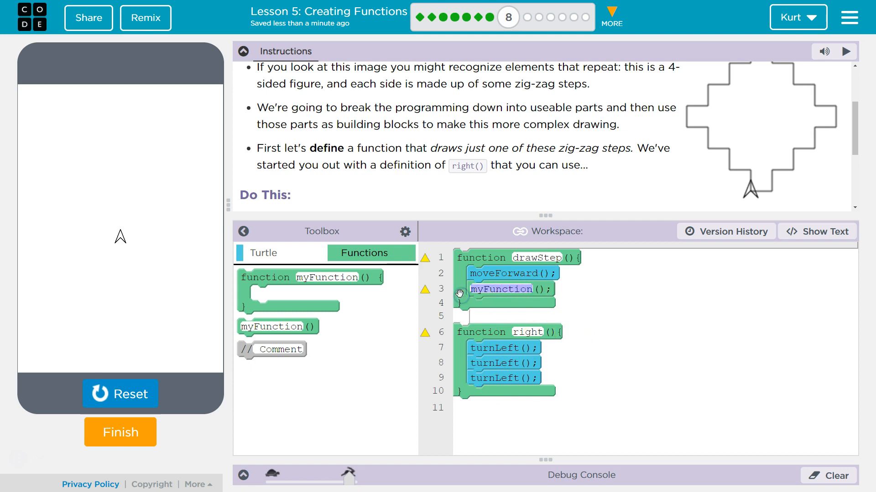
pyautogui.write('right')
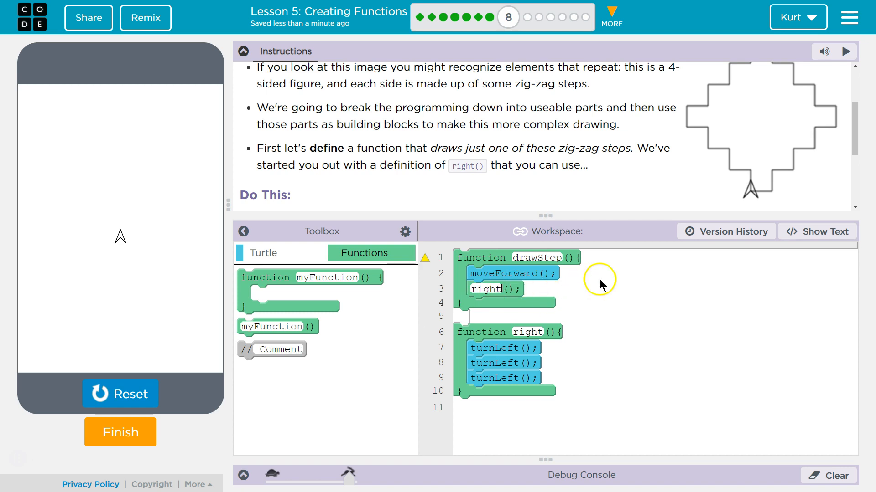
pyautogui.moveTo(760, 189)
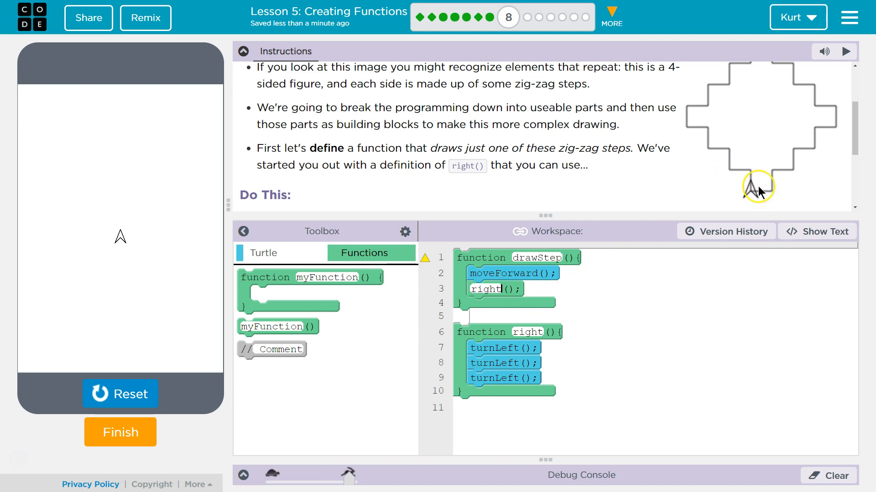
pyautogui.moveTo(750, 176)
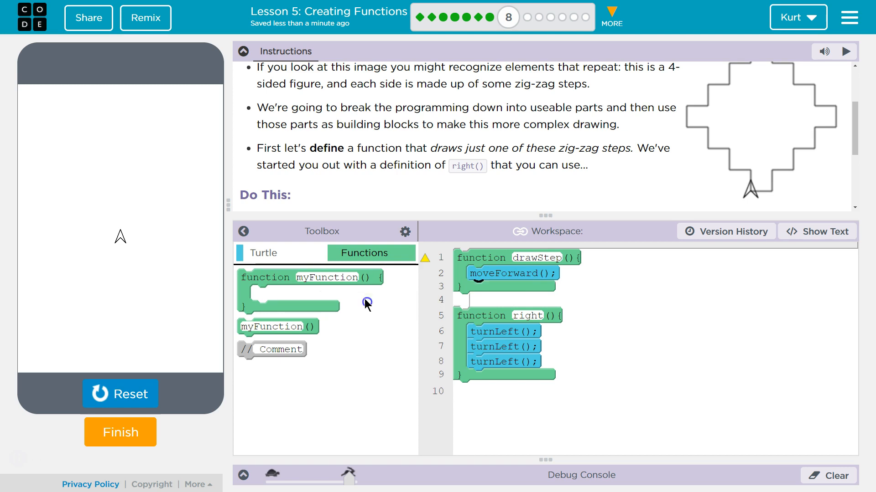
# - Extend drawStep with turnLeft, a second moveForward, and a pen command at its start
pyautogui.click(280, 253)
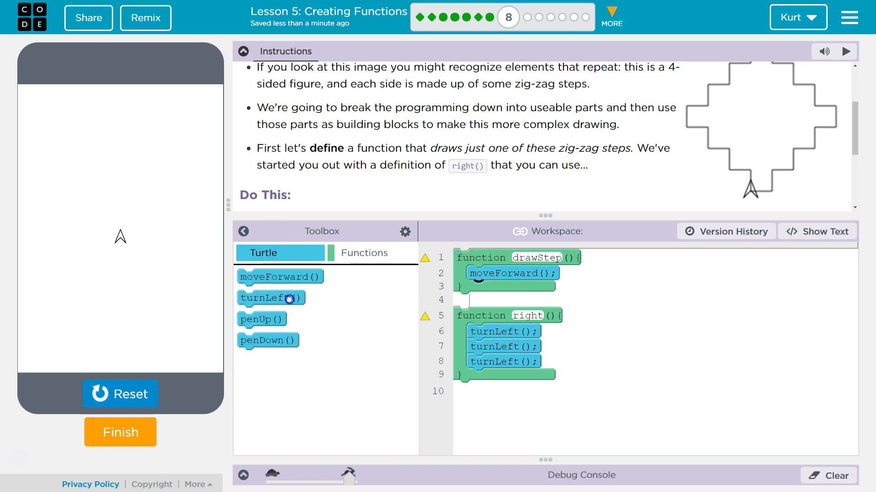
pyautogui.moveTo(271, 297); pyautogui.dragTo(500, 290)
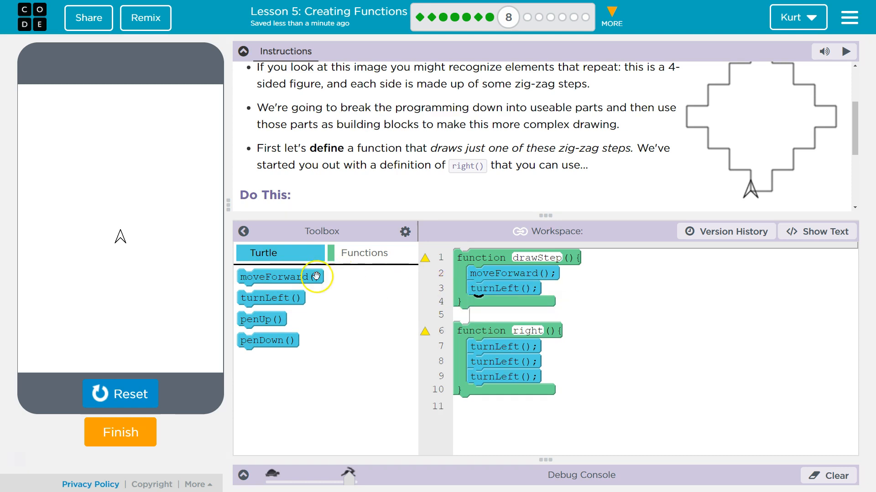
pyautogui.click(363, 253)
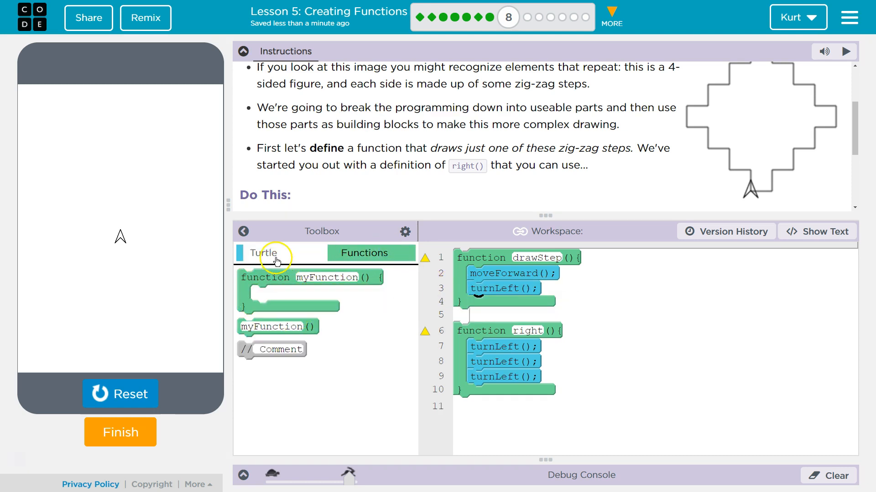
pyautogui.click(264, 253)
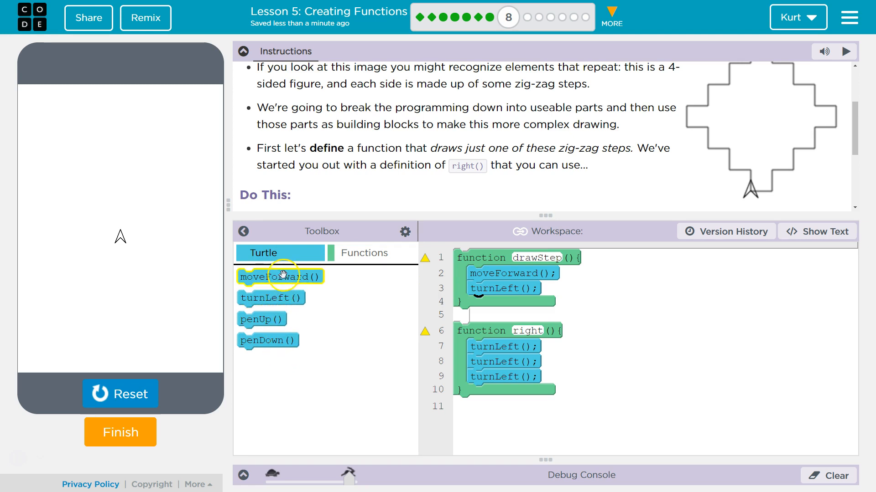
pyautogui.moveTo(279, 276); pyautogui.dragTo(502, 302)
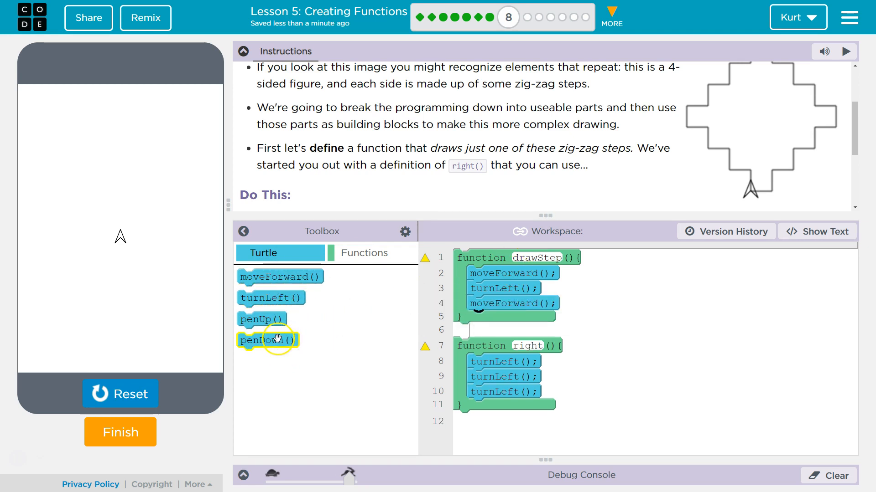
pyautogui.moveTo(277, 340); pyautogui.dragTo(500, 266)
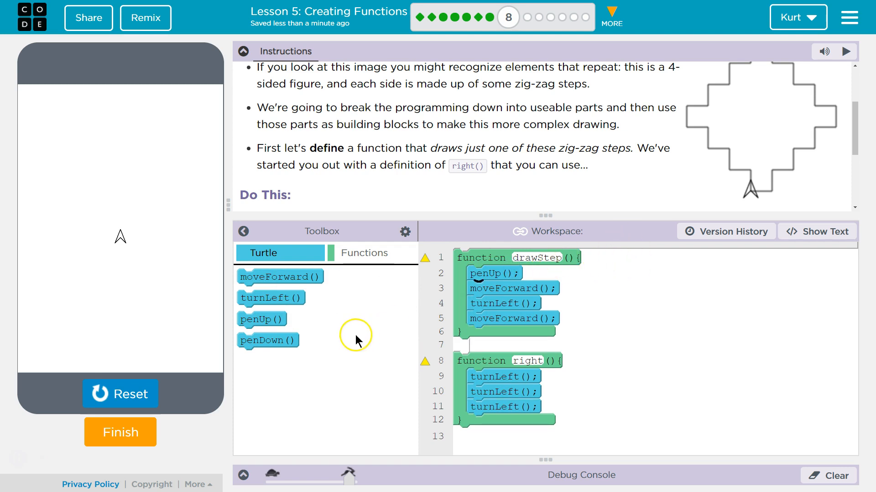
pyautogui.moveTo(284, 370)
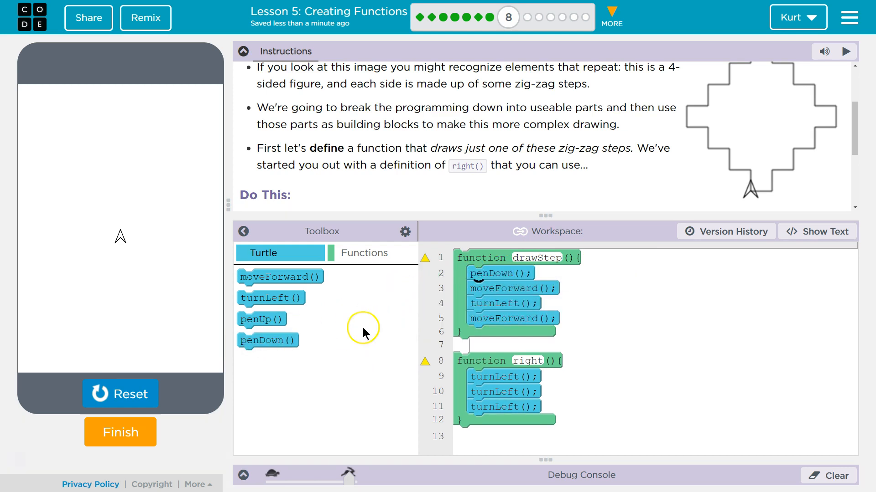
pyautogui.moveTo(334, 371)
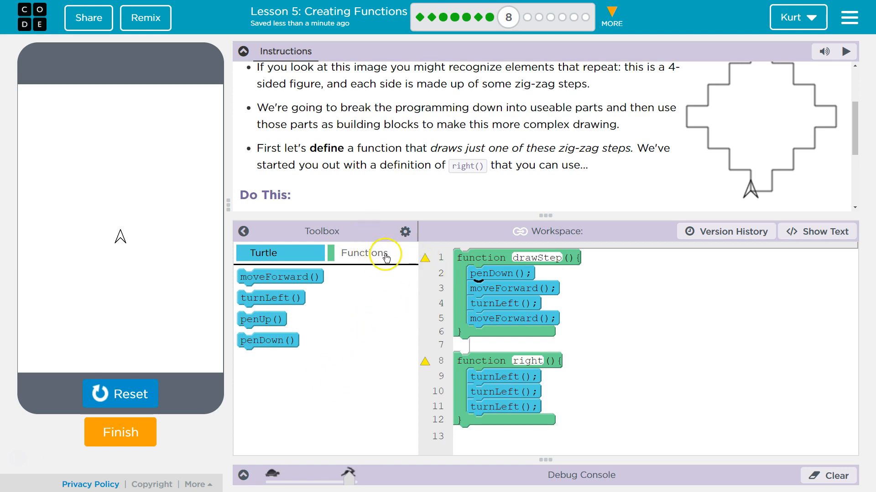
pyautogui.moveTo(425, 257)
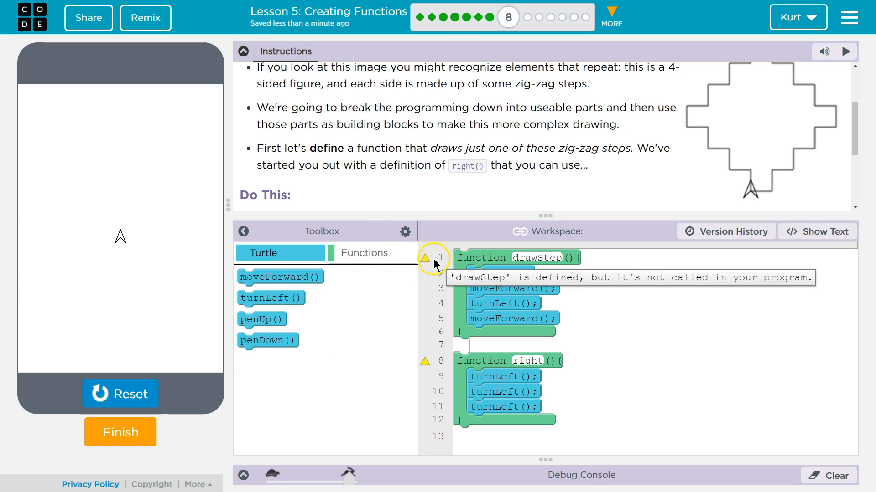
# - Add a final turnLeft to drawStep and review the task instructions
pyautogui.moveTo(268, 340); pyautogui.dragTo(500, 273)
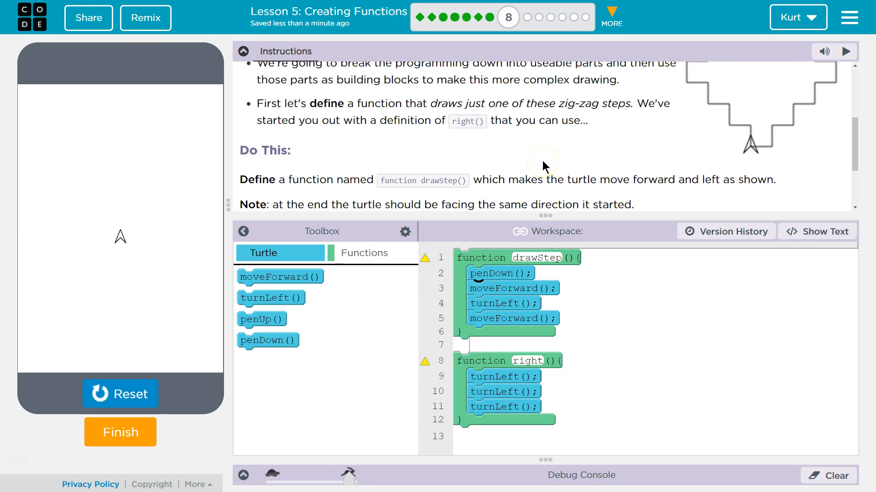
pyautogui.scroll(-3)
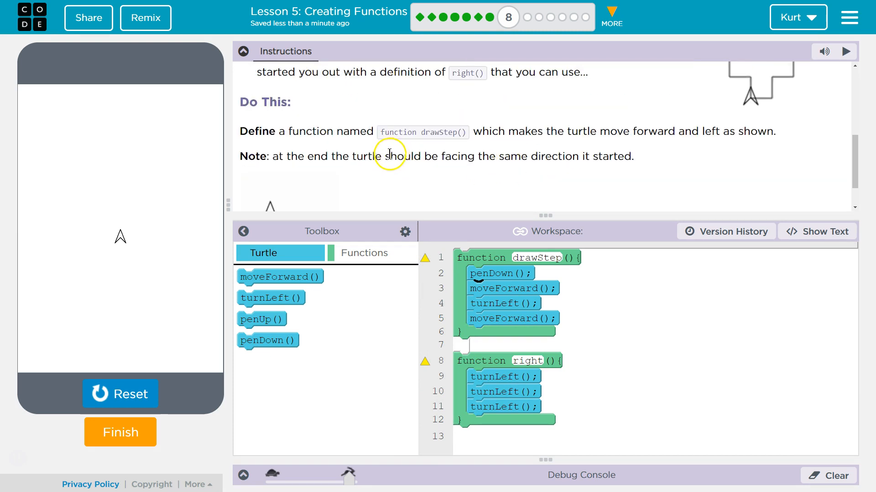
pyautogui.scroll(-3)
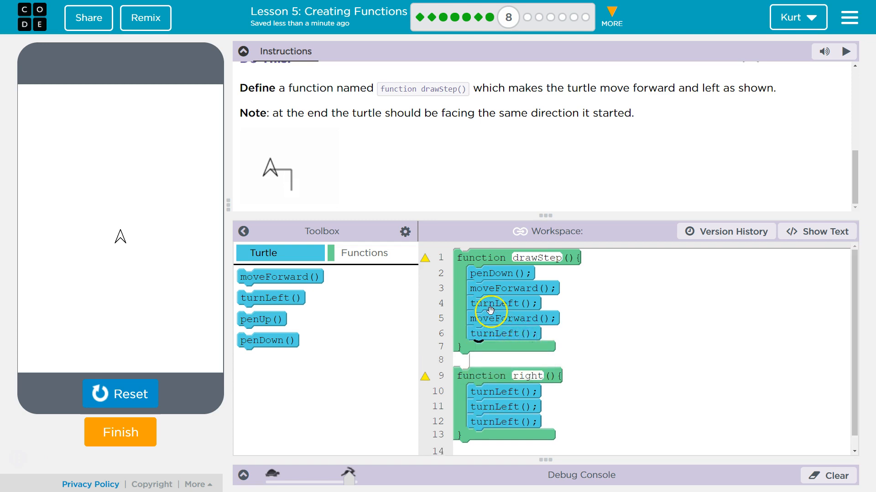
pyautogui.moveTo(424, 375)
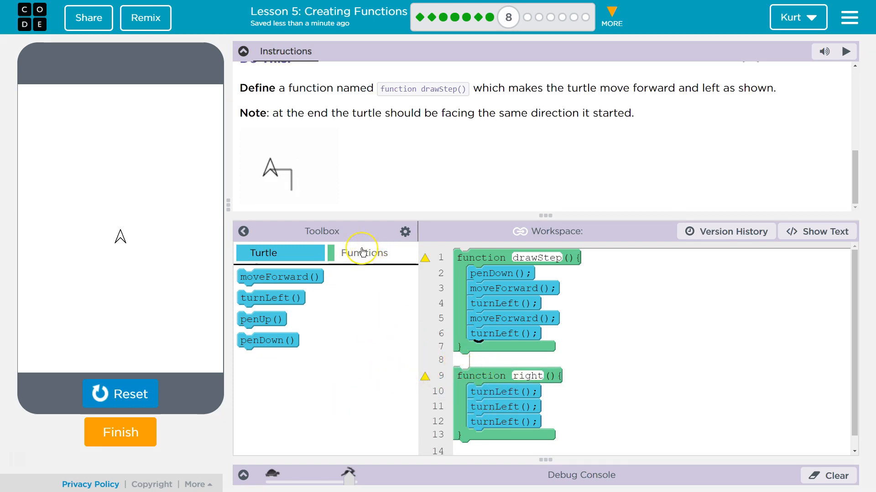
# - Add a drawStep() call at line 1 so the function is used, then return to block view
pyautogui.click(364, 253)
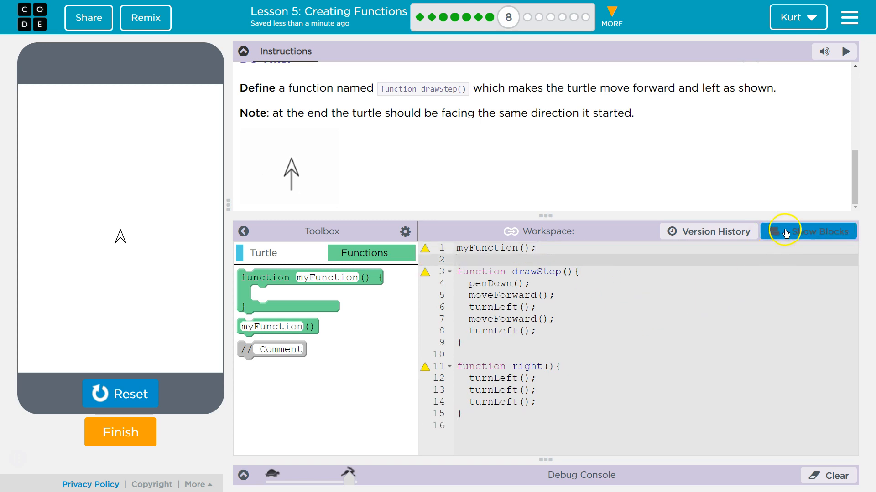
pyautogui.click(807, 231)
pyautogui.write('drawStep')
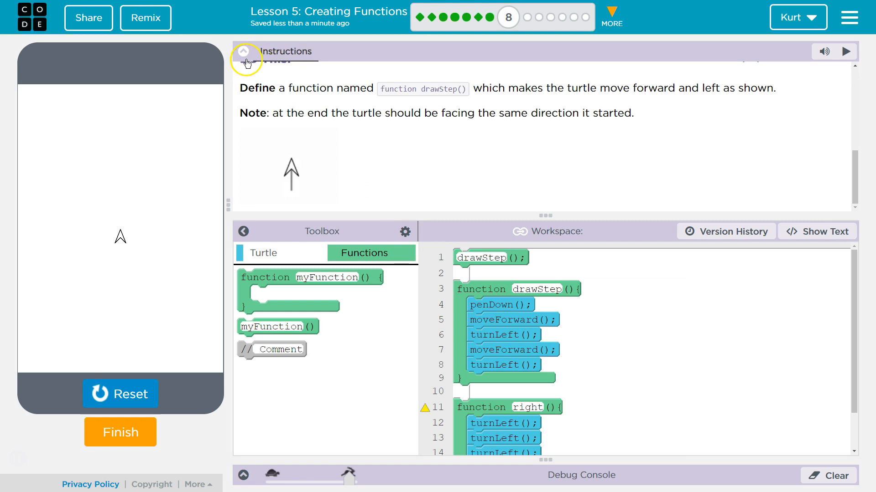
# - Replace drawStep's last turnLeft with a right() call and rerun the zig-zag drawing
pyautogui.click(243, 51)
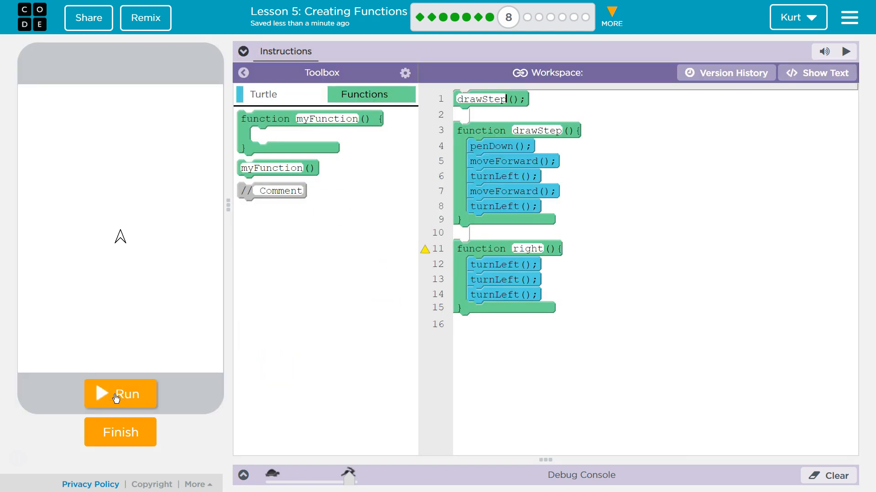
pyautogui.click(120, 394)
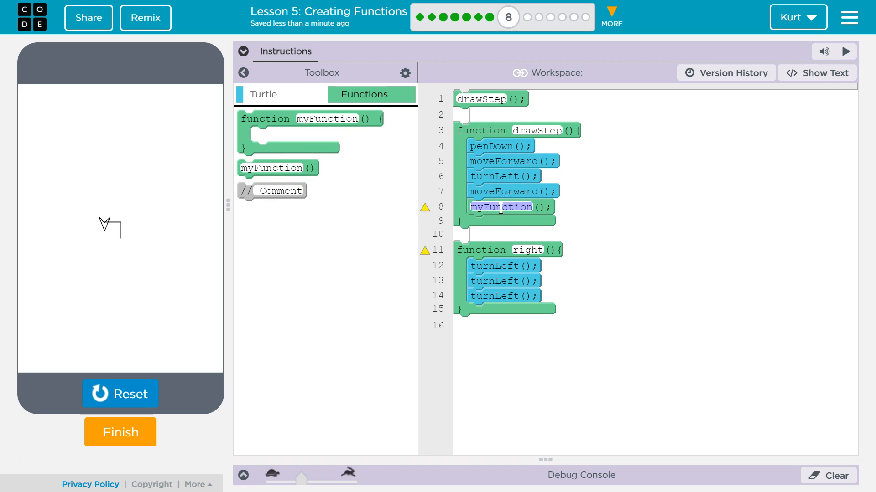
pyautogui.write('right')
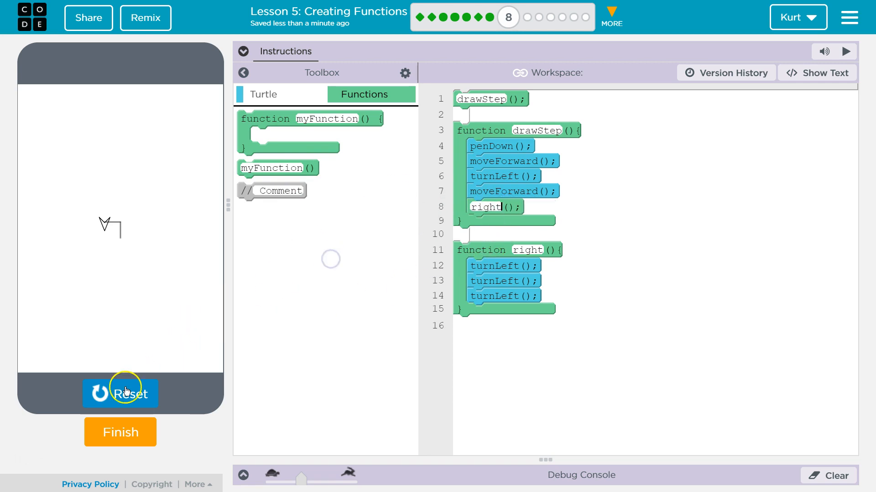
pyautogui.click(121, 394)
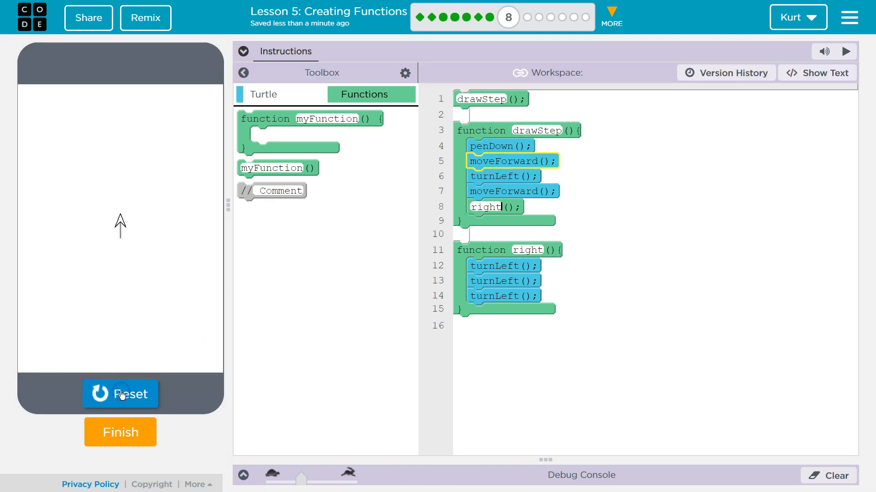